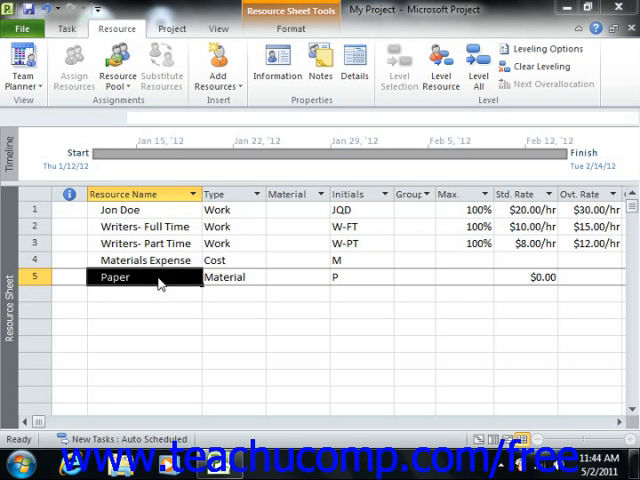
mouse_move(176, 300)
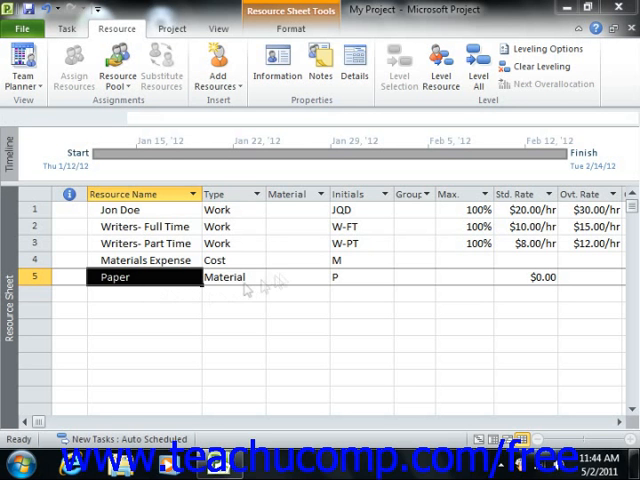
Set the Paper resource's Type to Material from the resource type list.
click(258, 278)
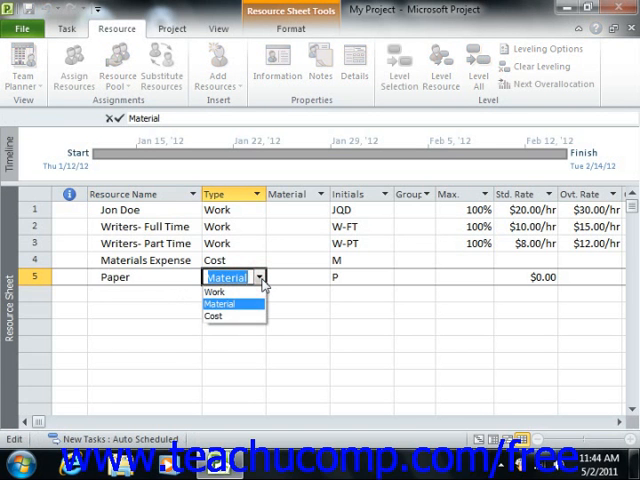
click(220, 304)
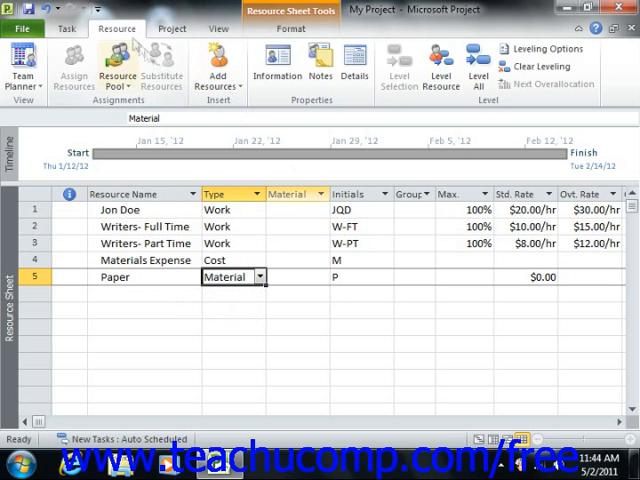
mouse_move(276, 64)
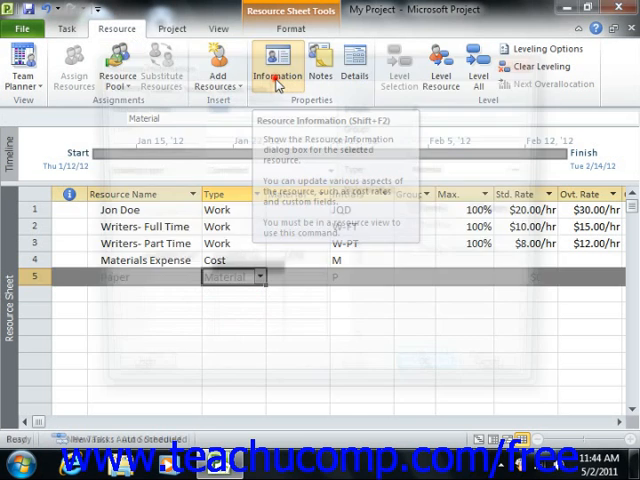
click(276, 62)
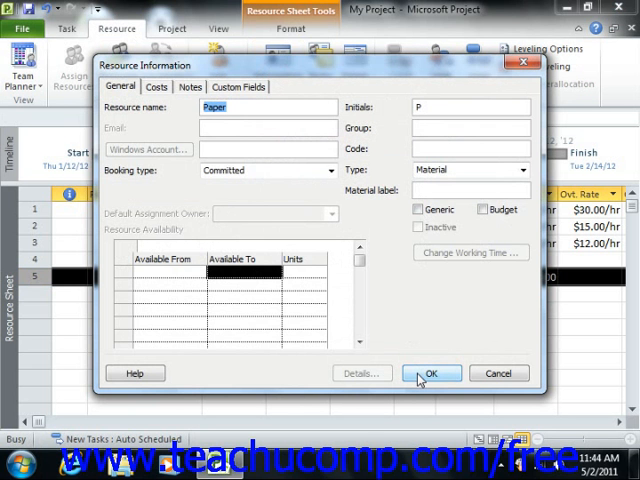
click(432, 372)
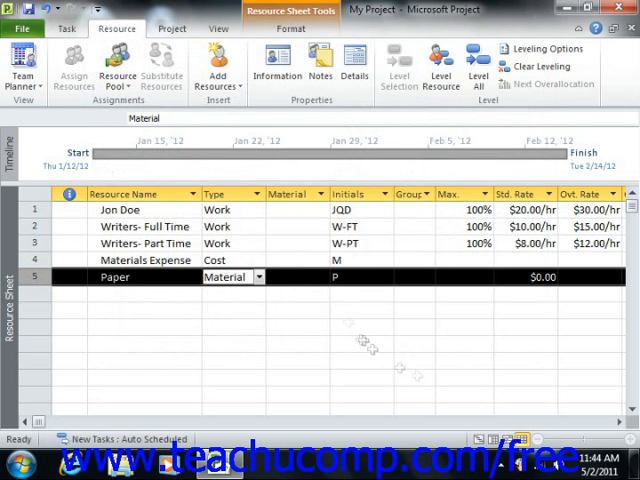
mouse_move(316, 300)
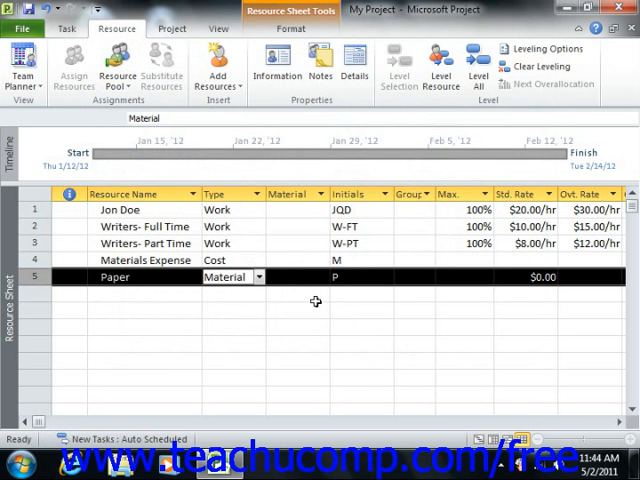